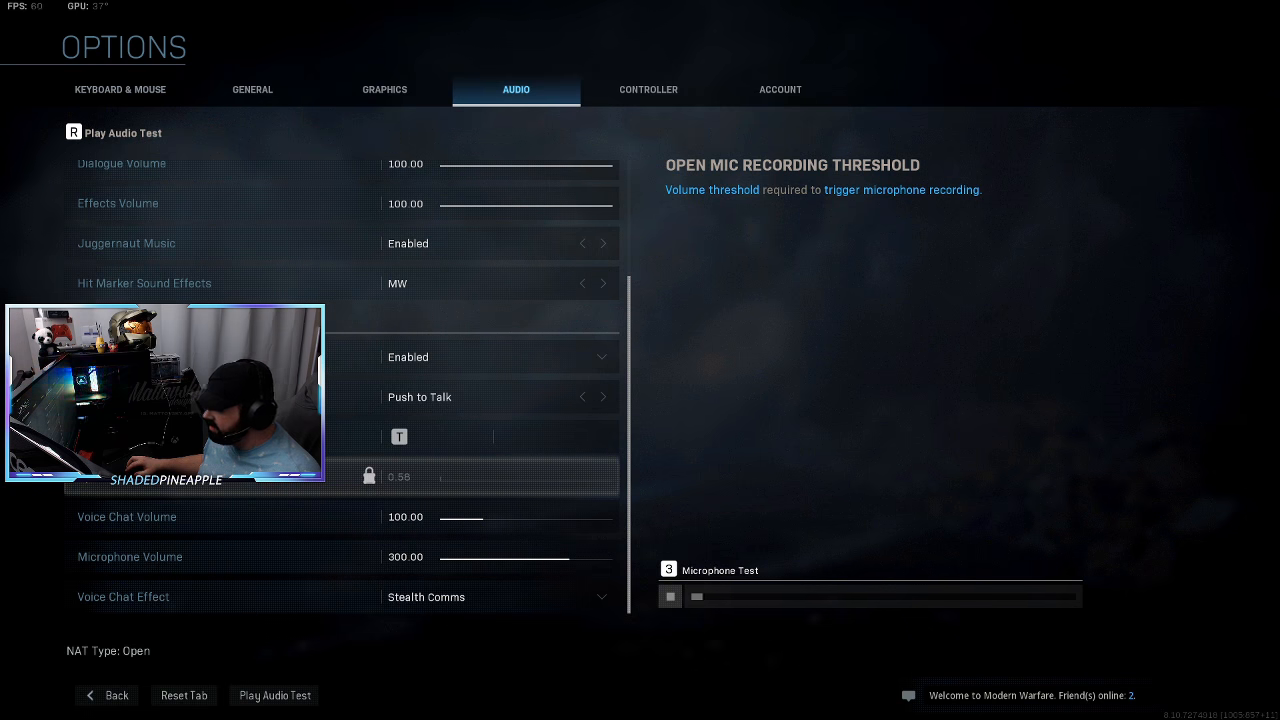
# - Start the in-game microphone test in the Audio options
pyautogui.click(670, 596)
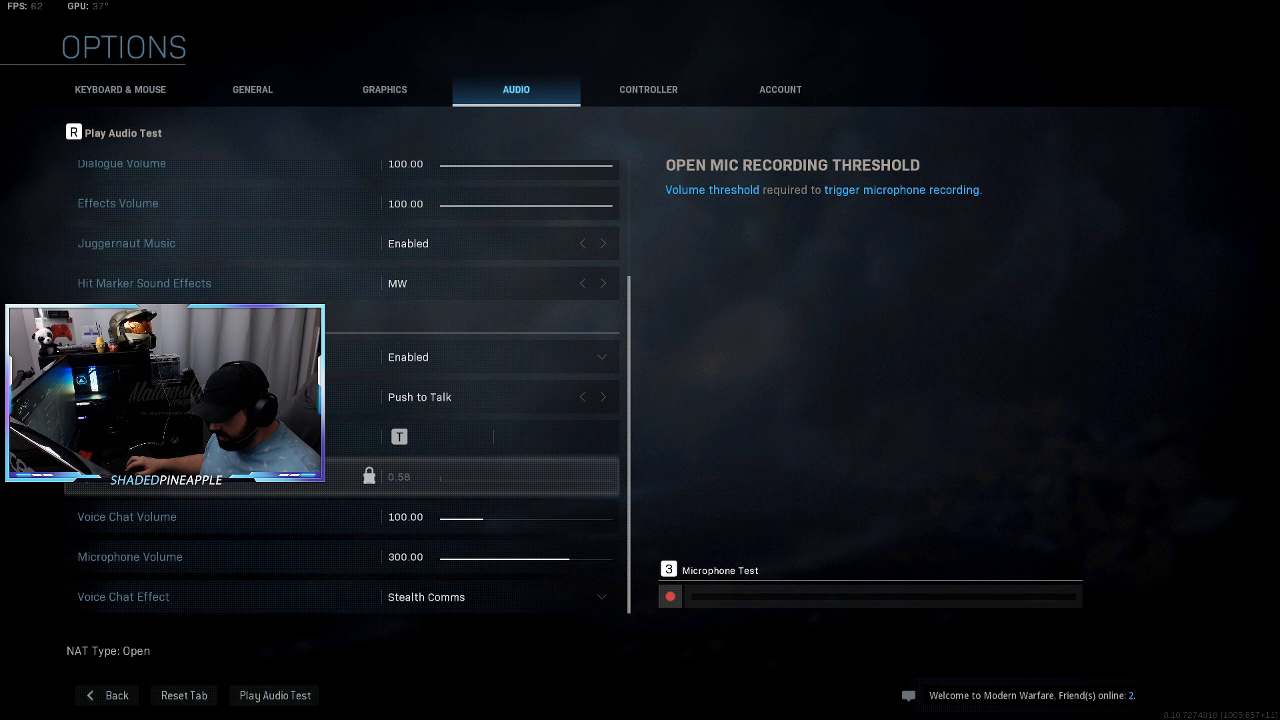
# - Reach the Sound dialog's Recording tab from Windows sound settings and select the headset
pyautogui.click(12, 708)
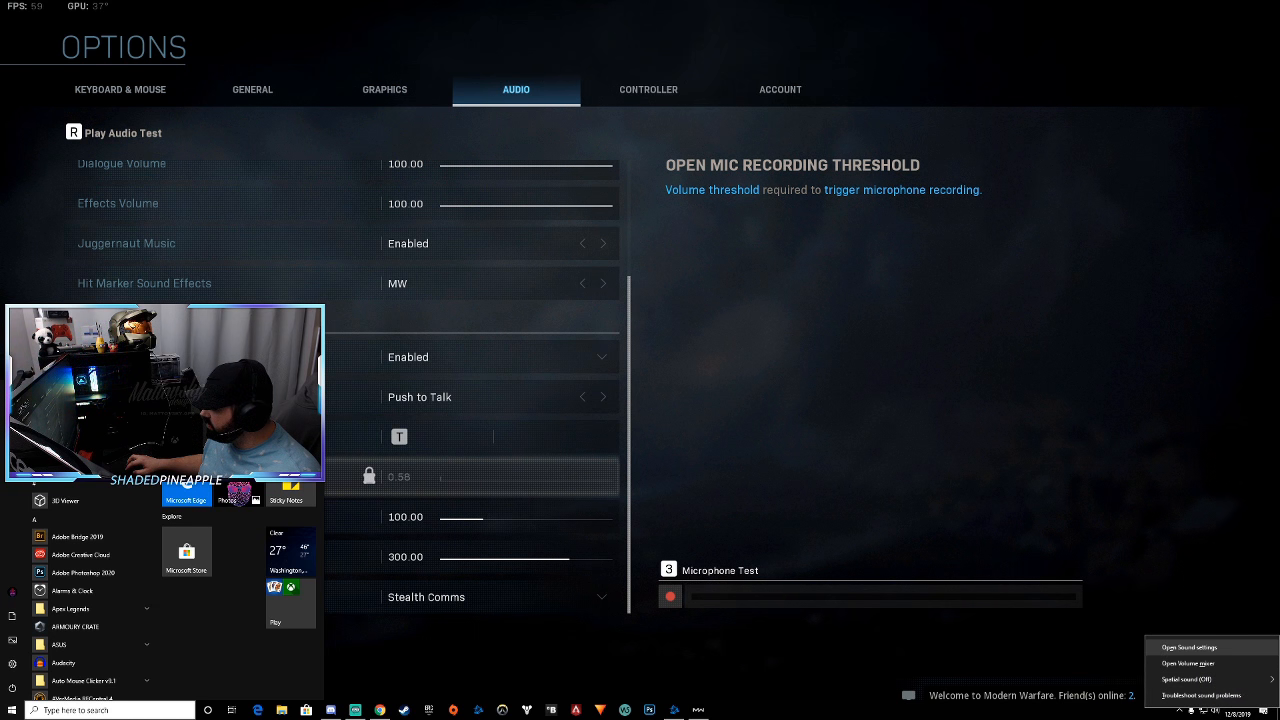
pyautogui.click(1188, 648)
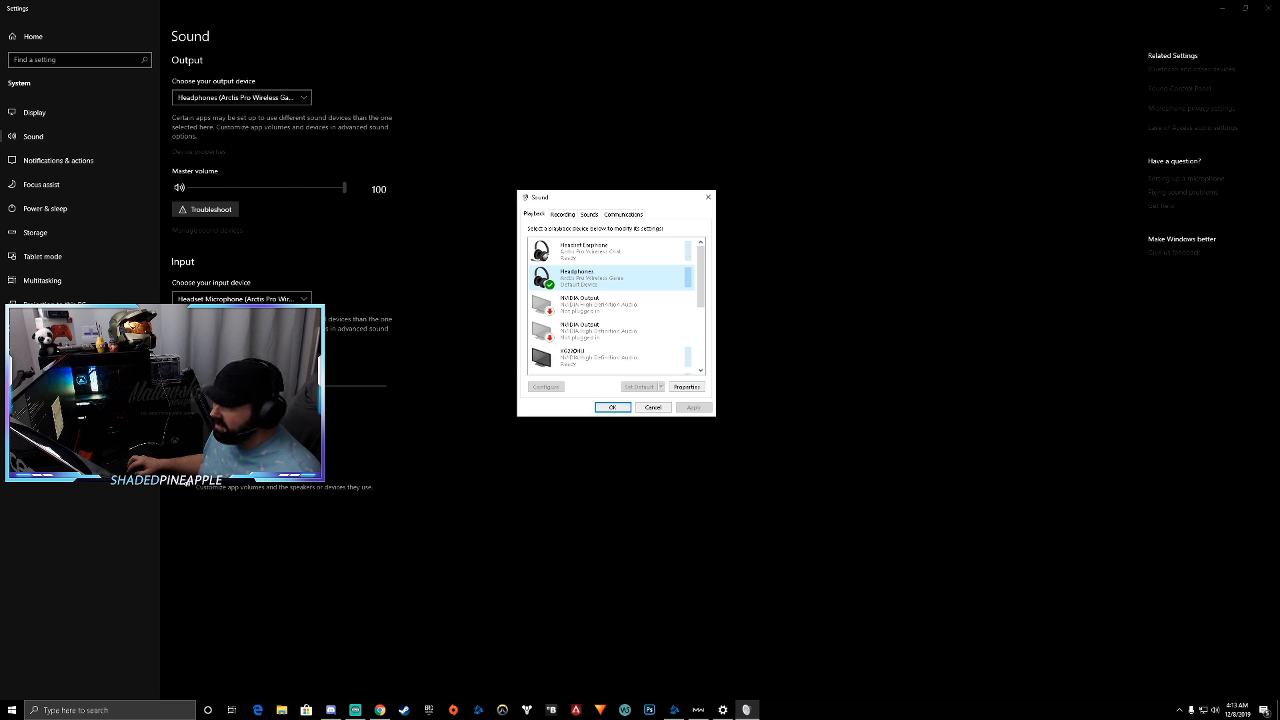
pyautogui.click(562, 214)
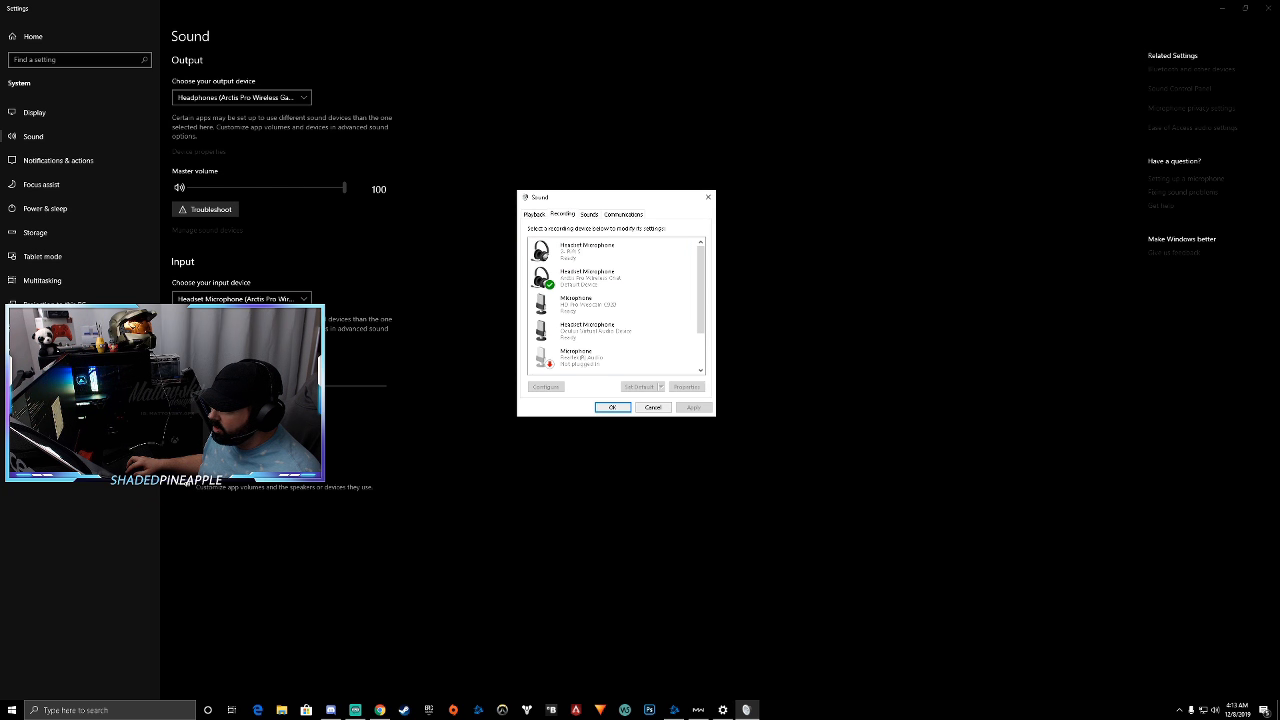
pyautogui.click(590, 278)
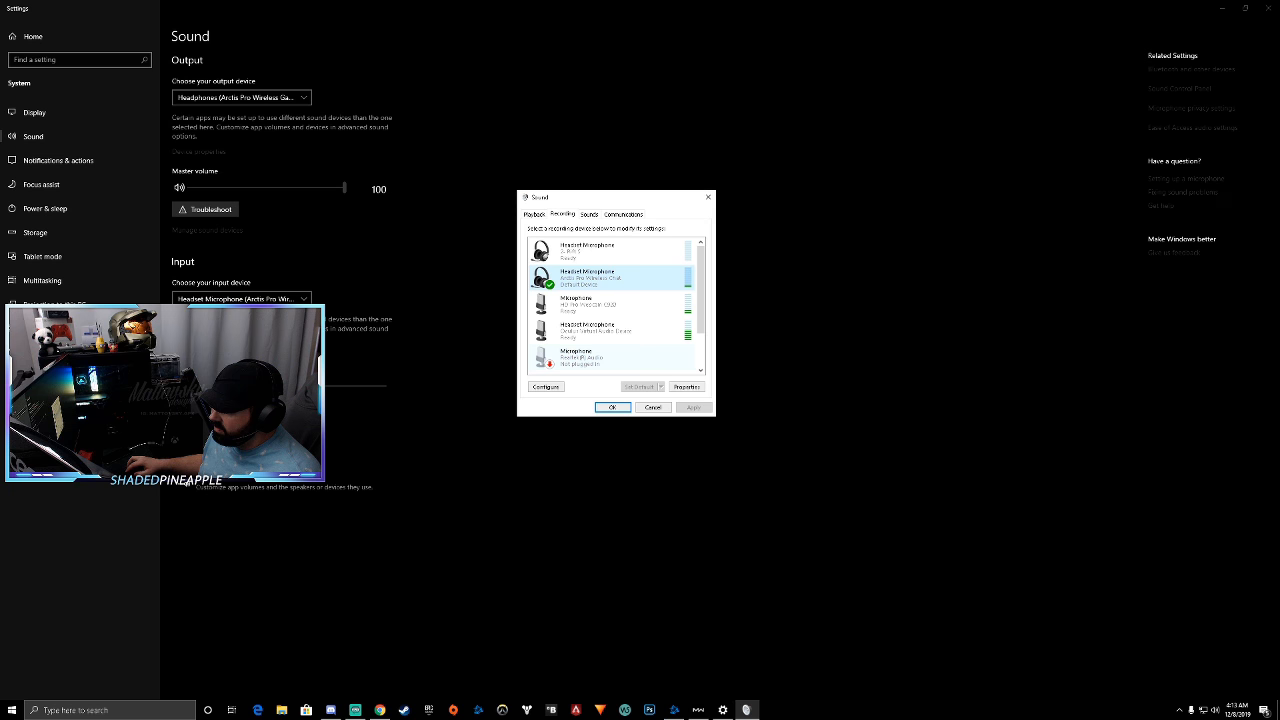